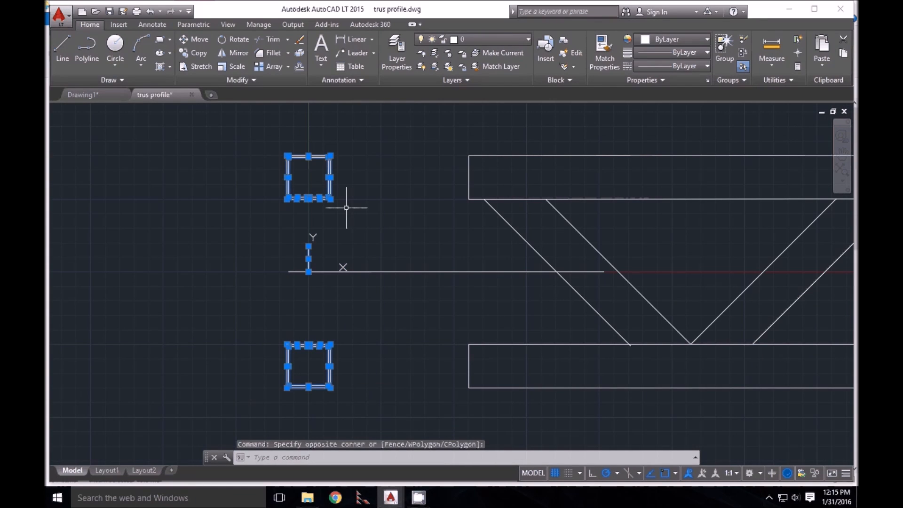
- Clear the selected truss sections and members, then start the Region command
key(Escape)
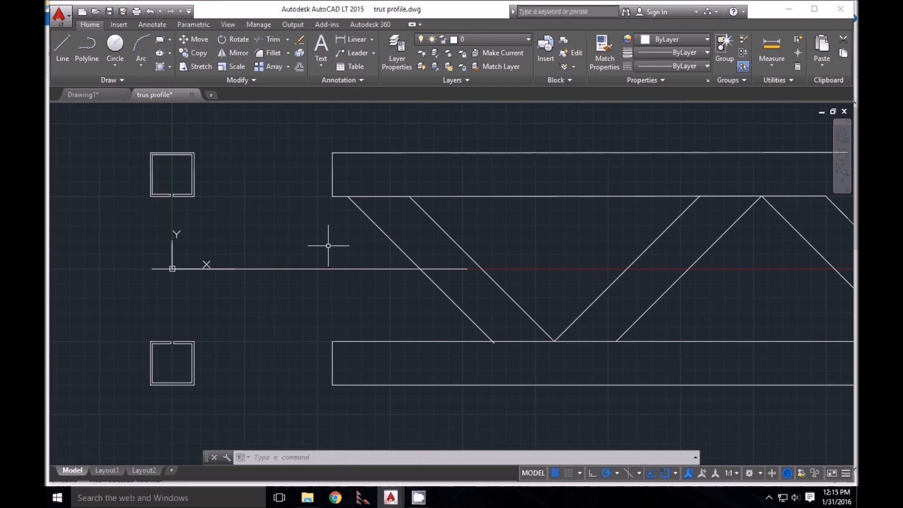
click(172, 174)
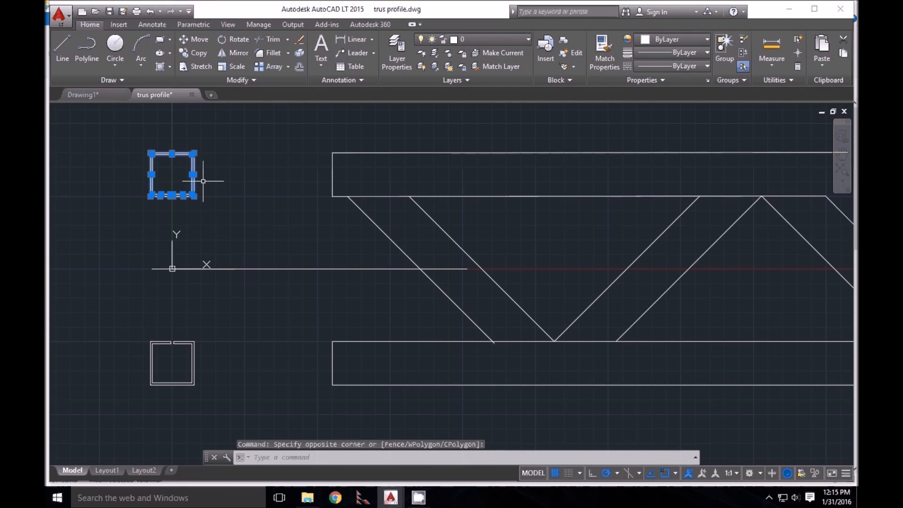
key(Escape)
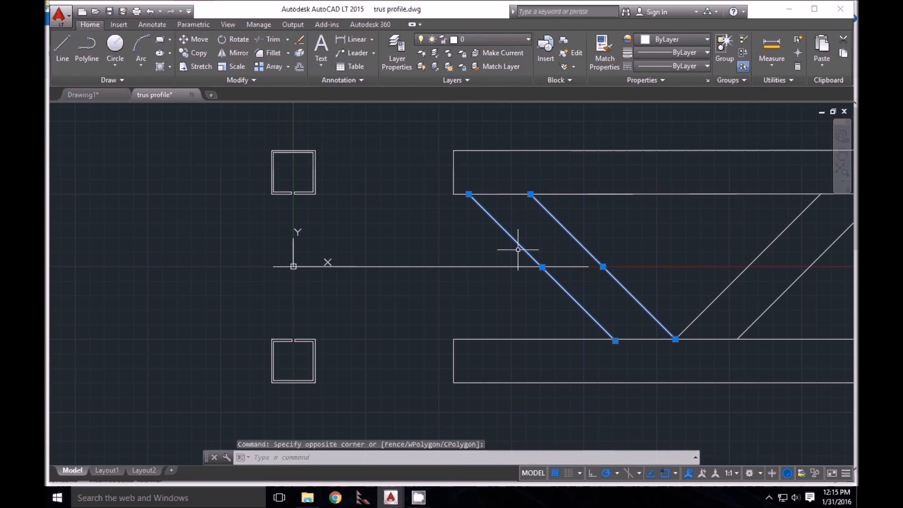
key(Escape)
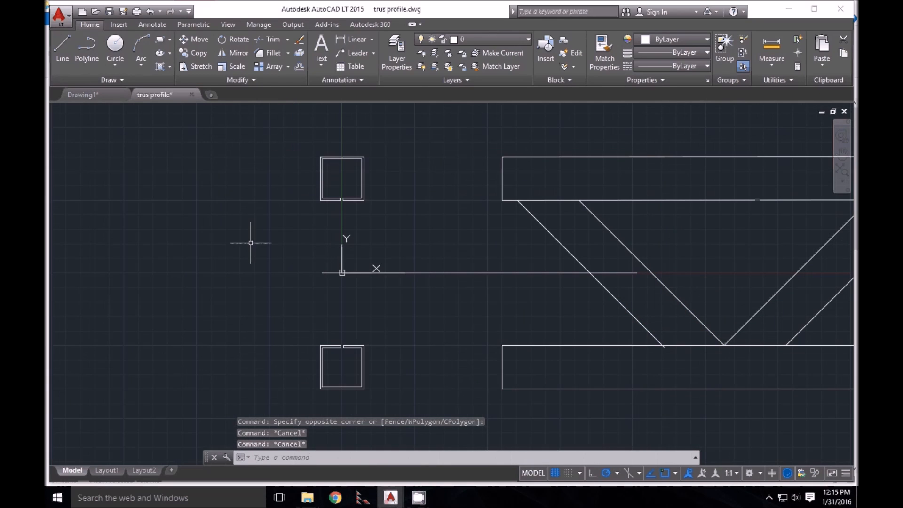
mouse_move(299, 236)
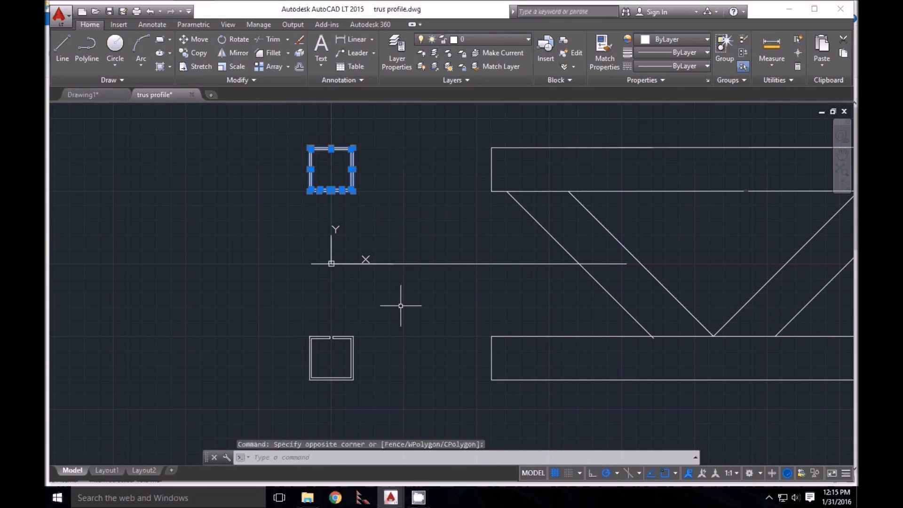
mouse_move(349, 270)
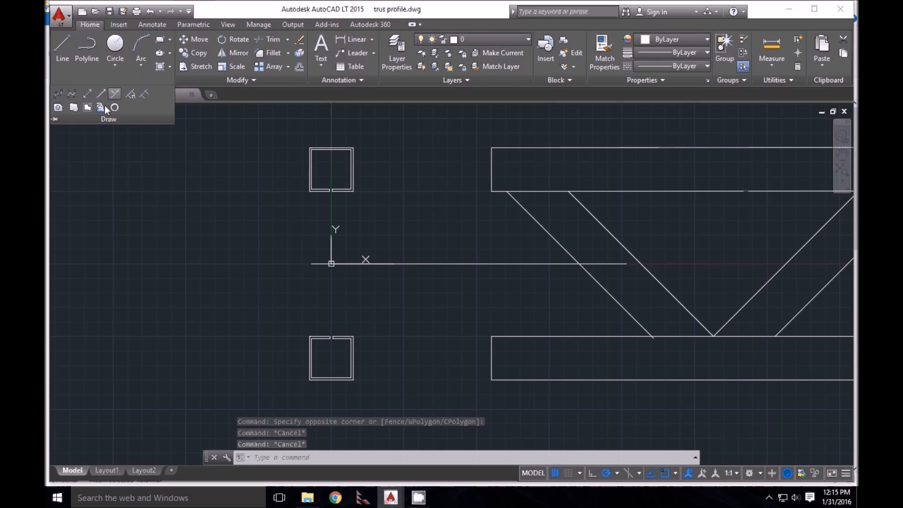
mouse_move(57, 108)
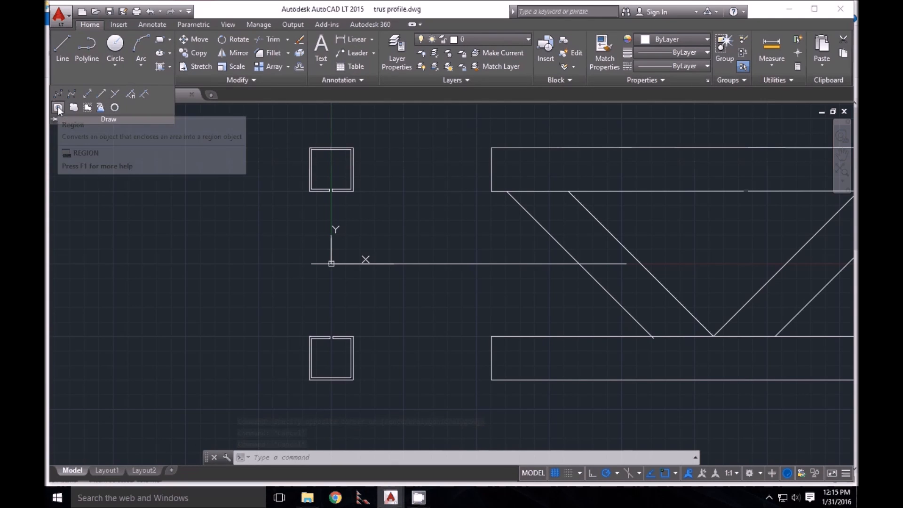
mouse_move(57, 108)
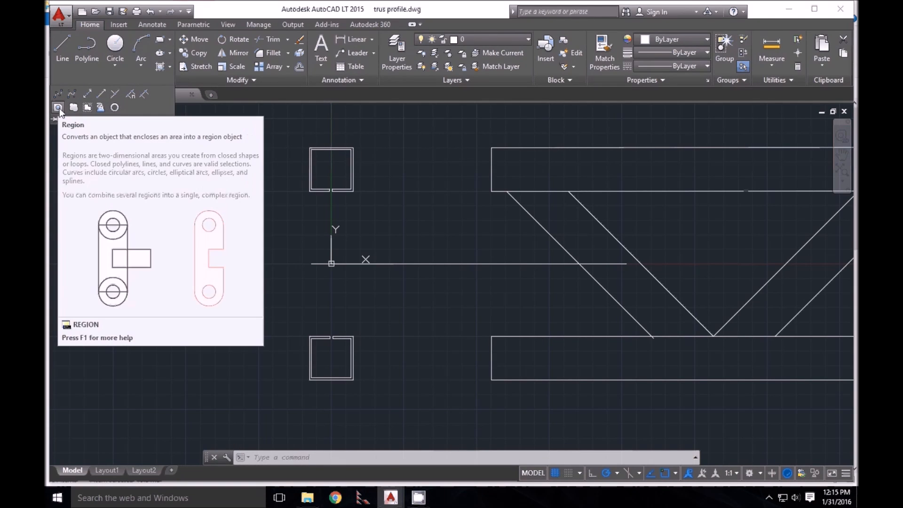
click(57, 108)
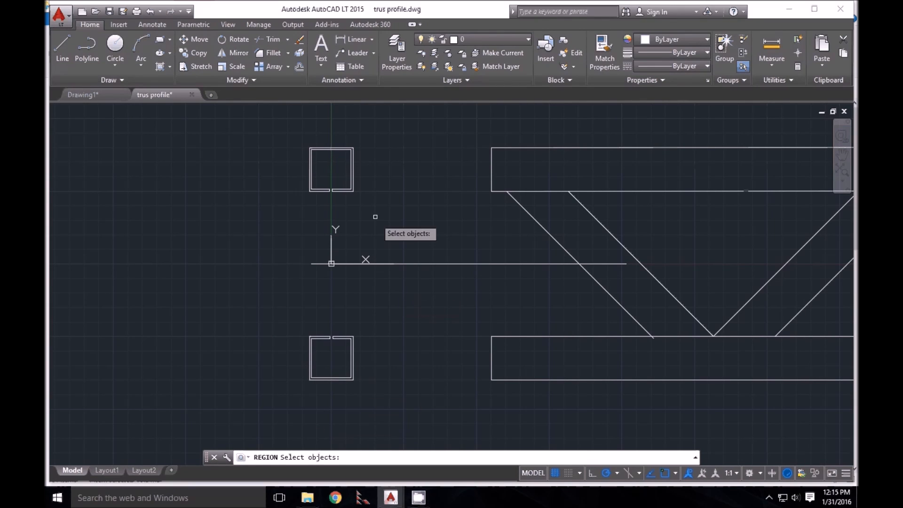
- Window-select the C-shaped sections and convert them into regions
drag(375, 216, 297, 130)
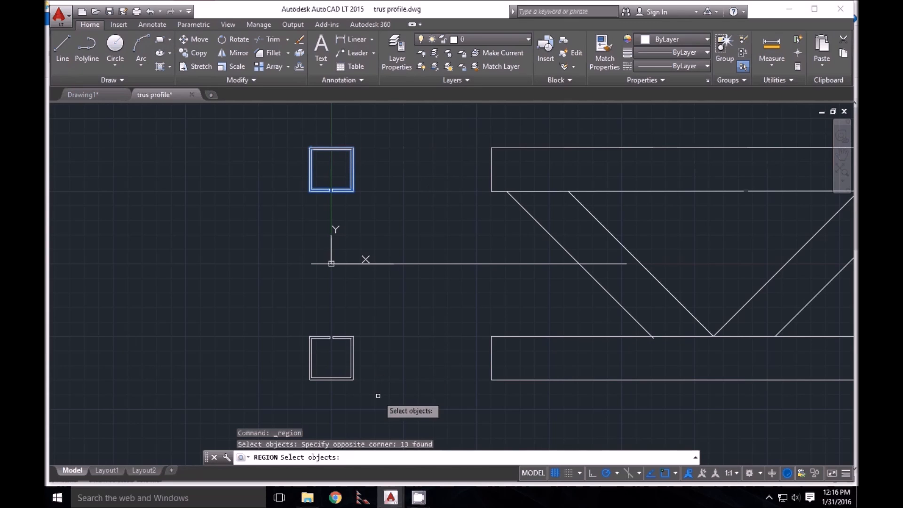
mouse_move(373, 406)
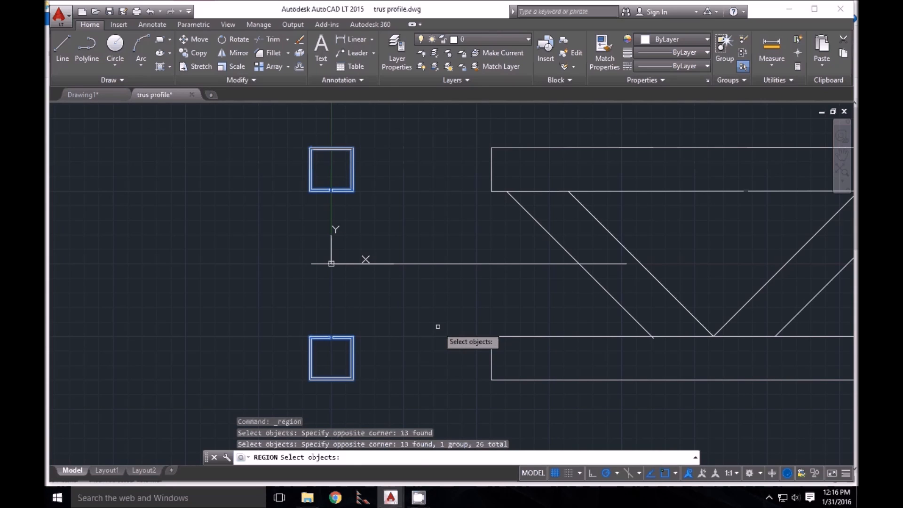
key(enter)
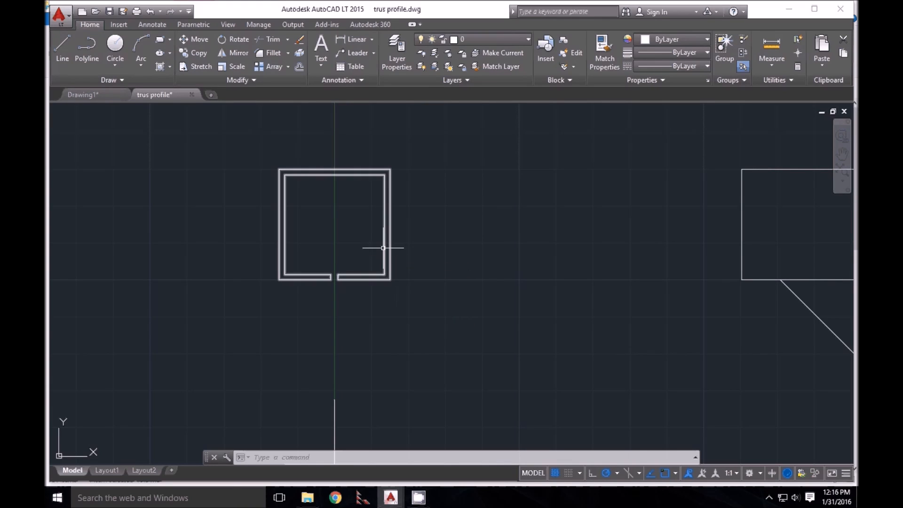
mouse_move(385, 252)
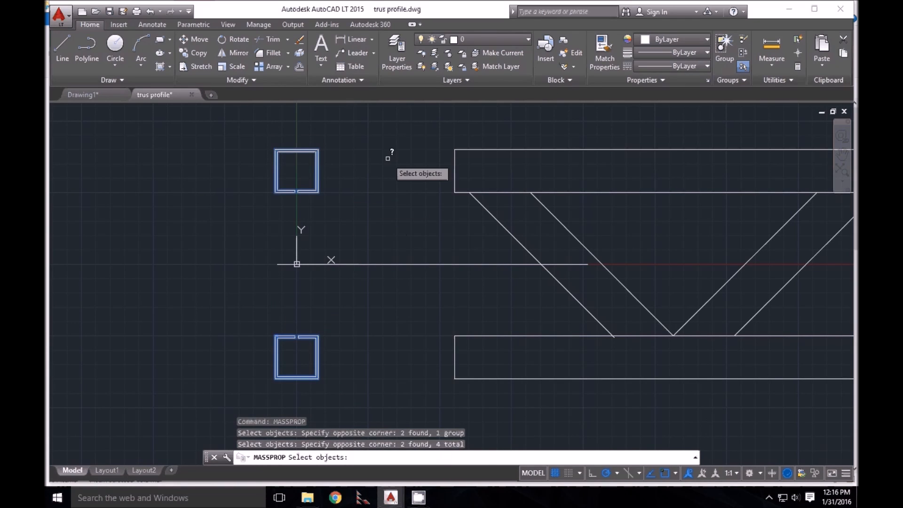
- Finish selecting both channel regions to list their area, centroid and moments of inertia
key(enter)
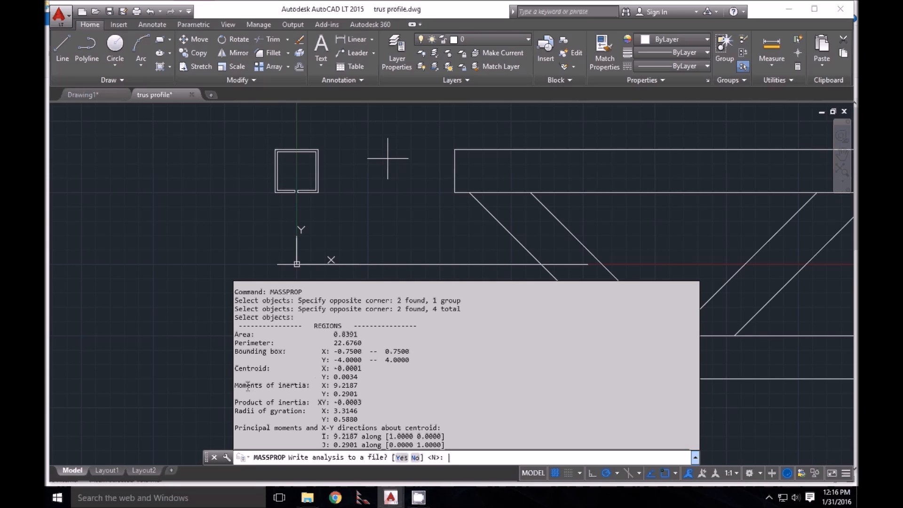
- Highlight the moments of inertia (X 9.2187, Y 0.2901) and close the report
drag(236, 385, 357, 385)
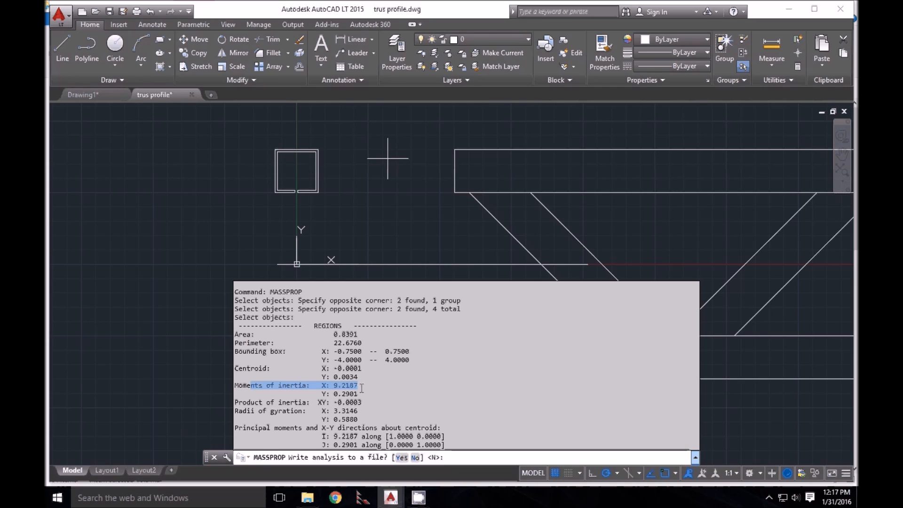
mouse_move(340, 387)
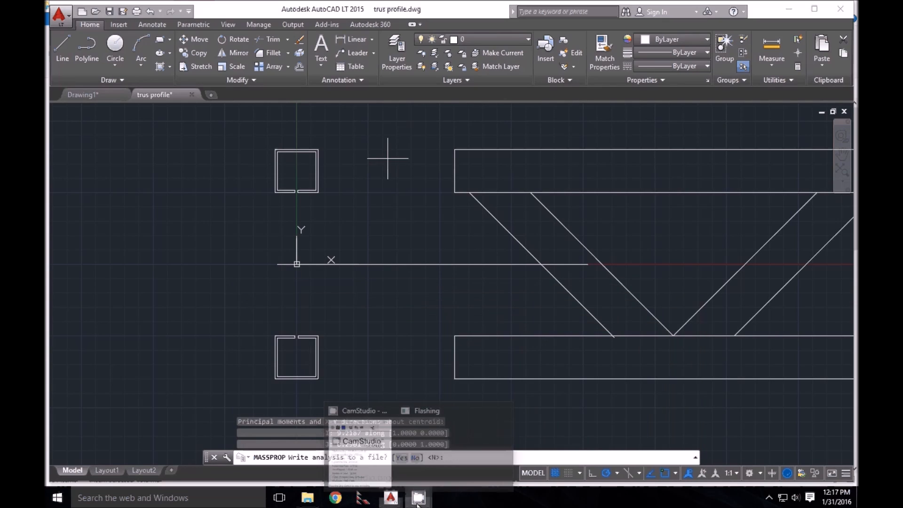
click(418, 497)
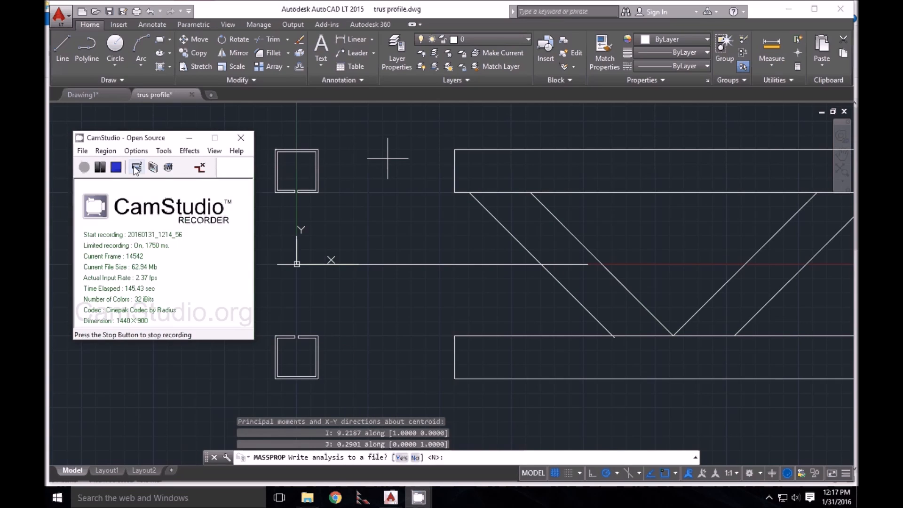